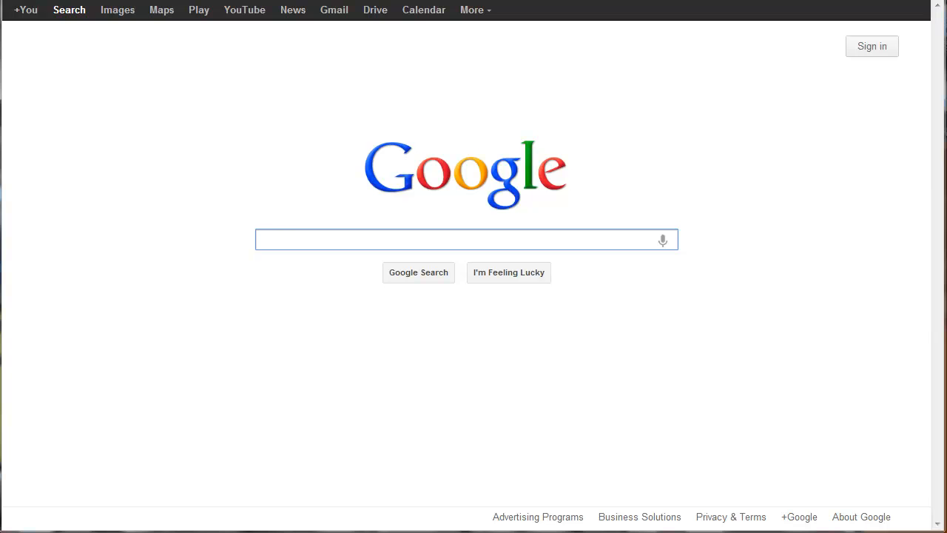
Close the Group Policy editor window before fetching the installer archive.
left_click(465, 240)
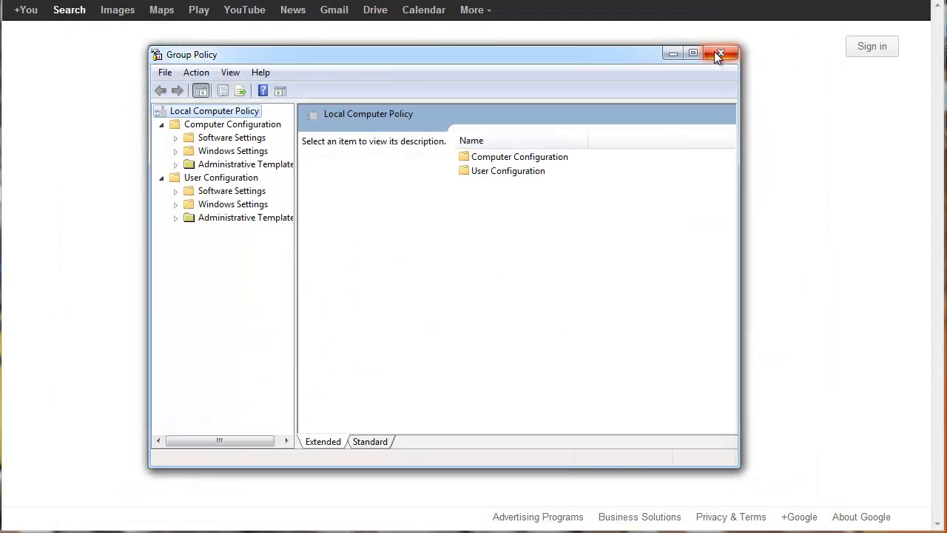
left_click(719, 53)
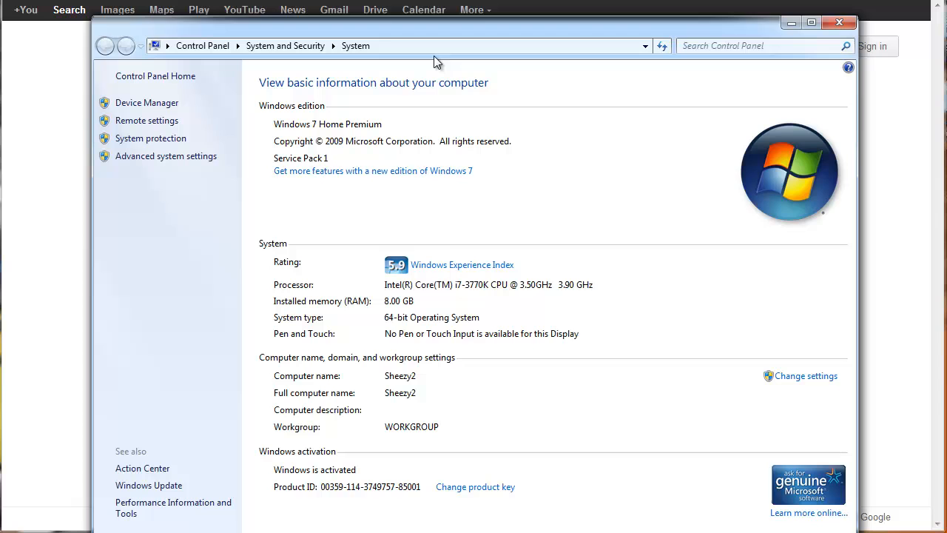
mouse_move(406, 332)
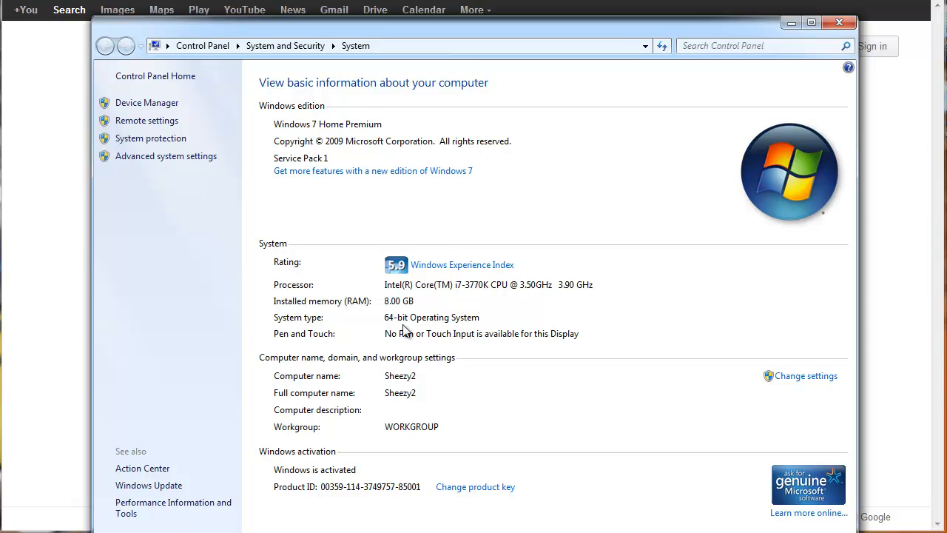
mouse_move(422, 331)
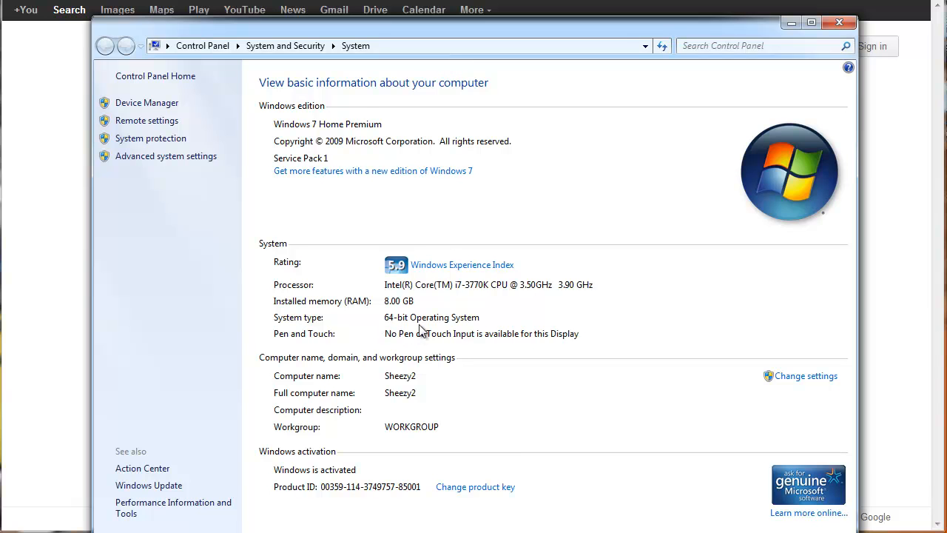
mouse_move(440, 328)
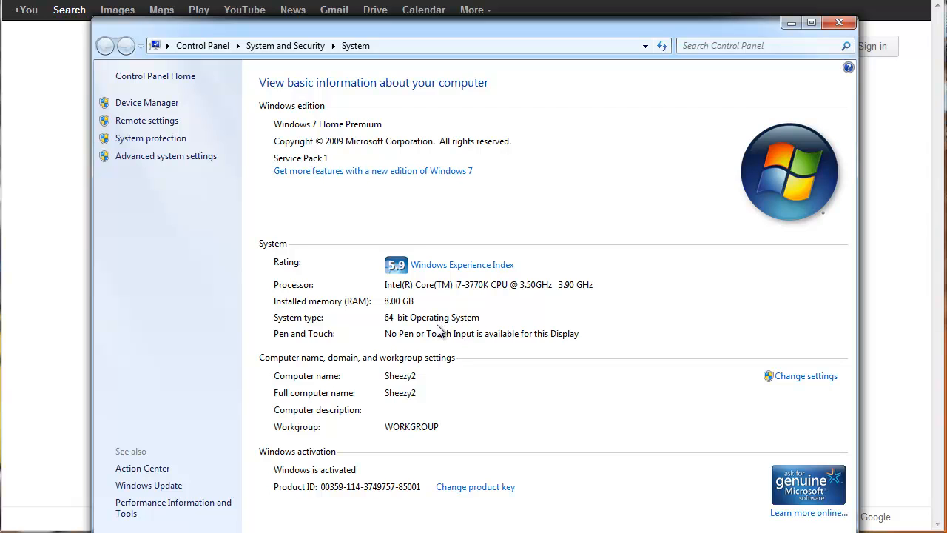
mouse_move(385, 133)
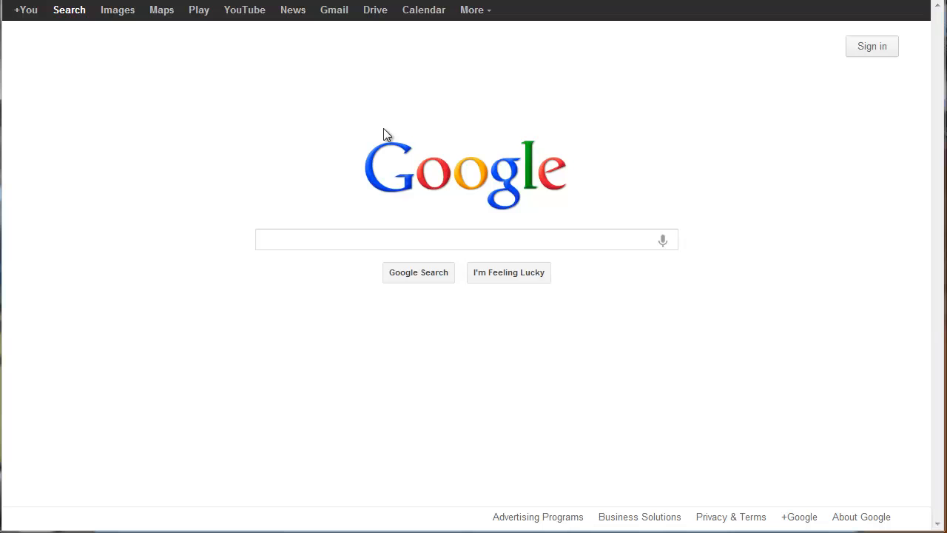
mouse_move(376, 9)
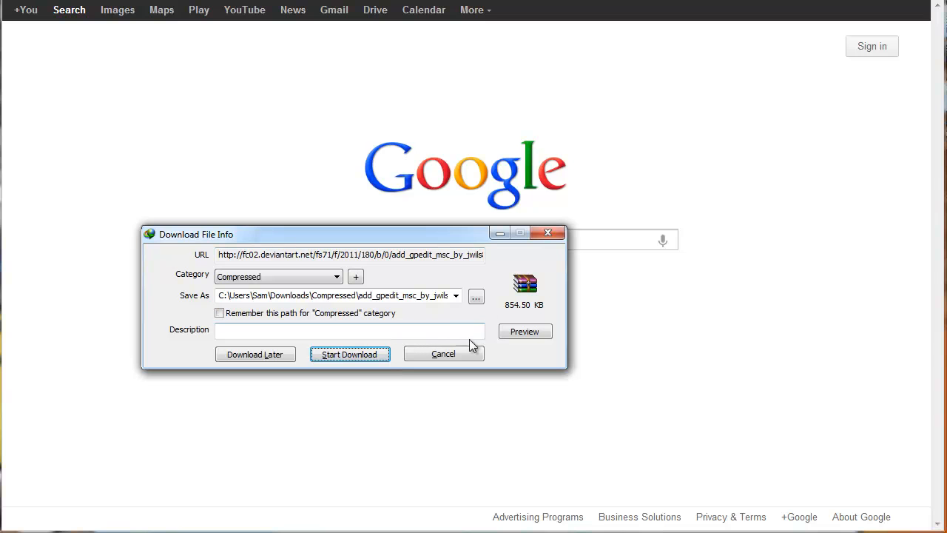
Download the add_gpedit_msc zip, show its folder and open the newest archive in WinRAR.
left_click(349, 354)
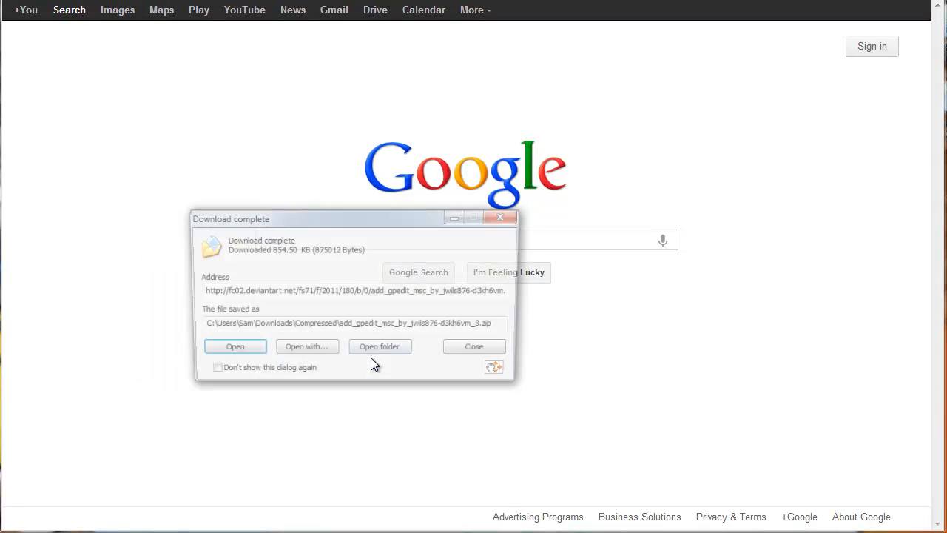
left_click(379, 346)
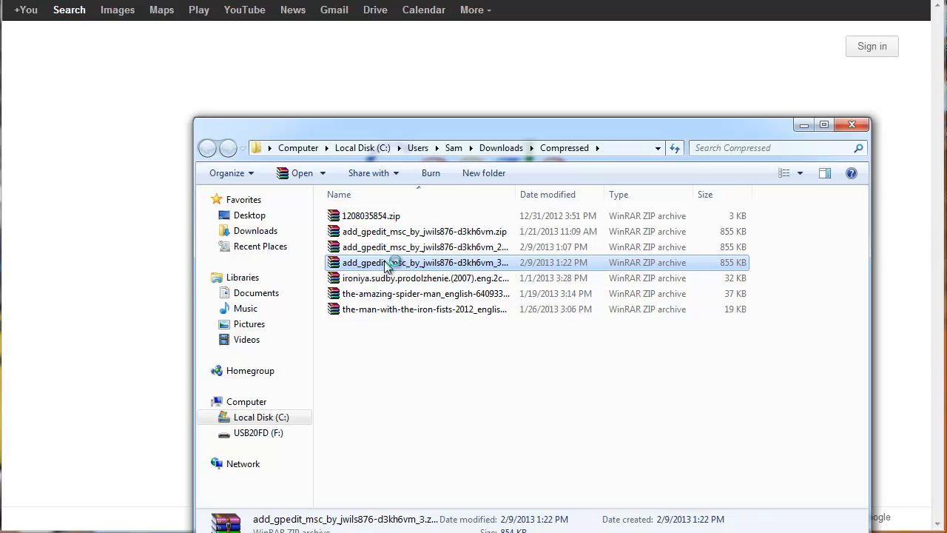
double_click(423, 262)
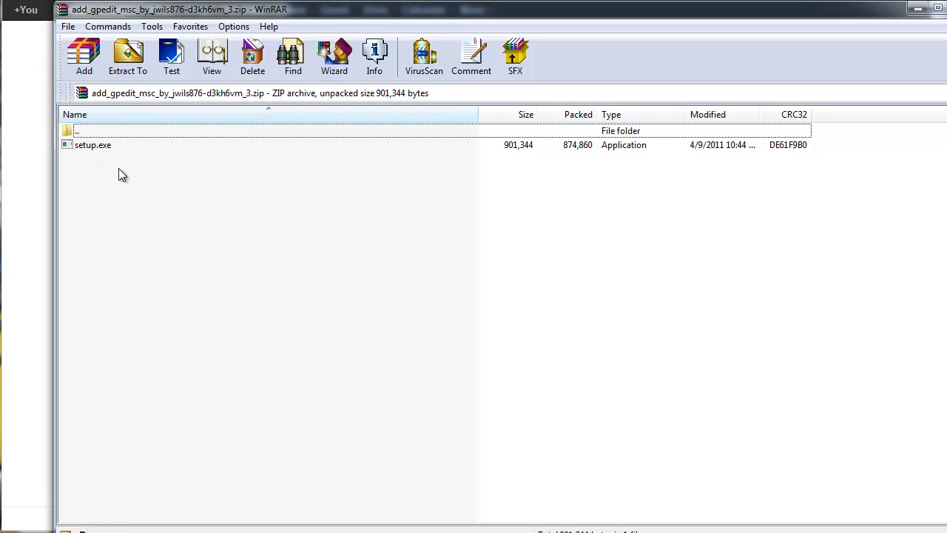
mouse_move(293, 56)
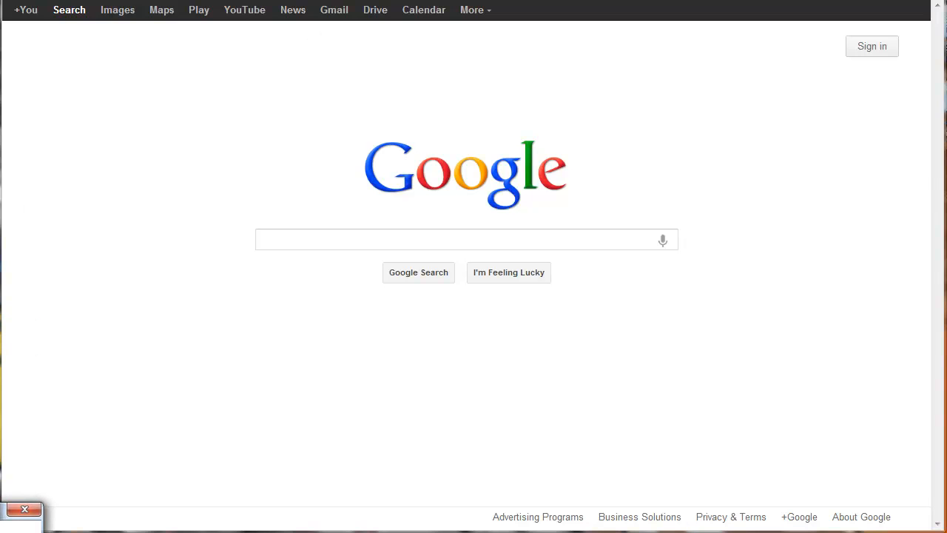
type("gpedit.msc")
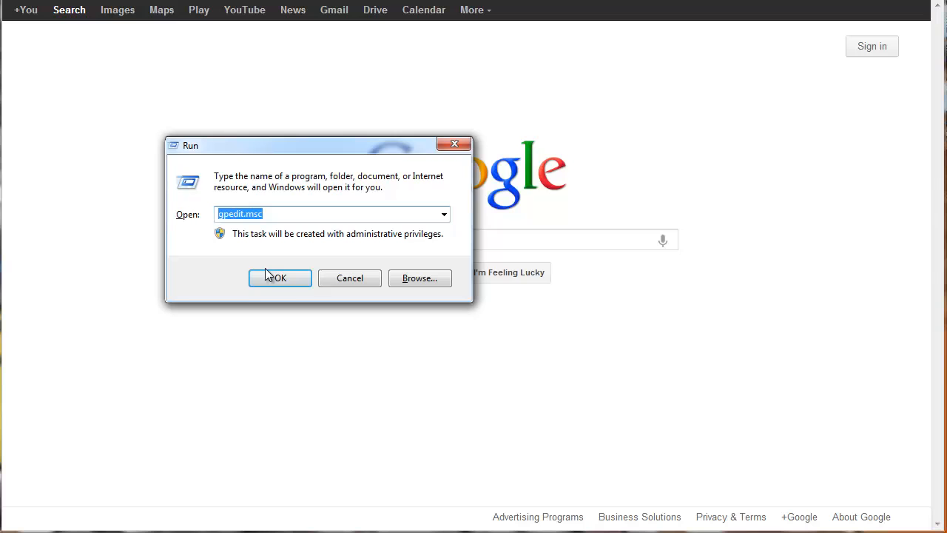
left_click(280, 278)
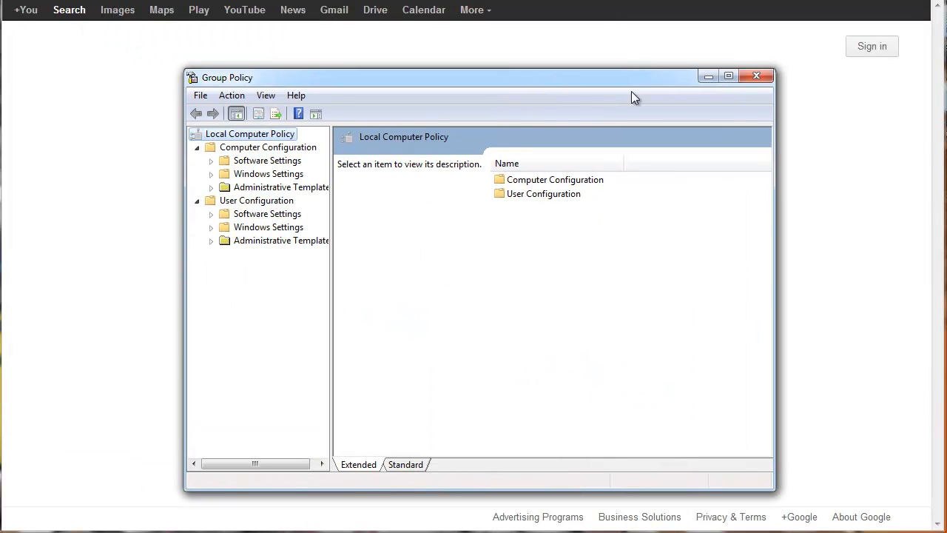
left_click(756, 76)
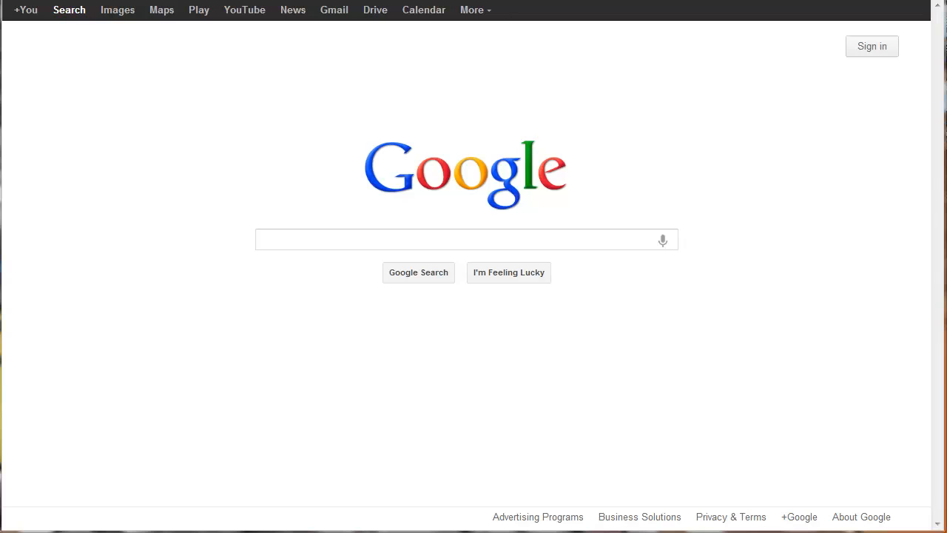
mouse_move(391, 145)
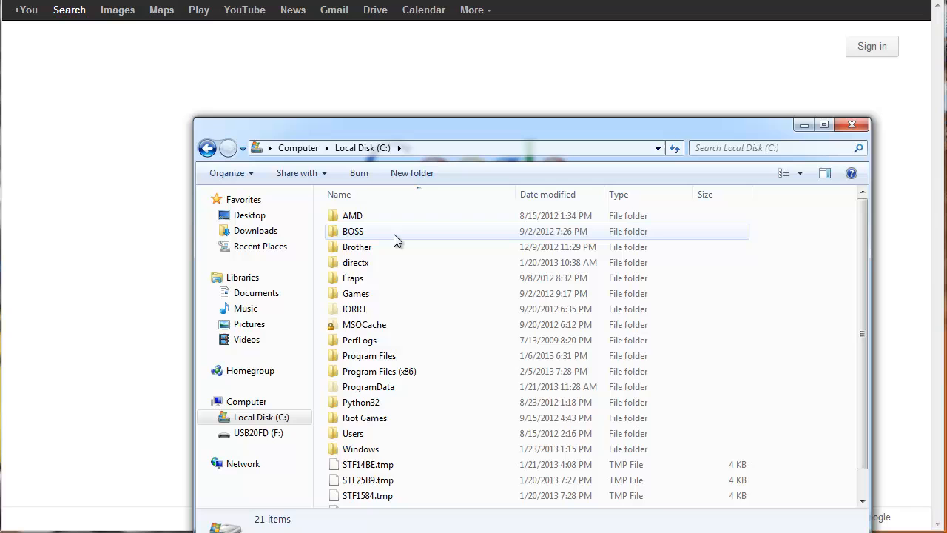
Browse from the C drive into C:\Windows\SysWOW64.
left_click(361, 448)
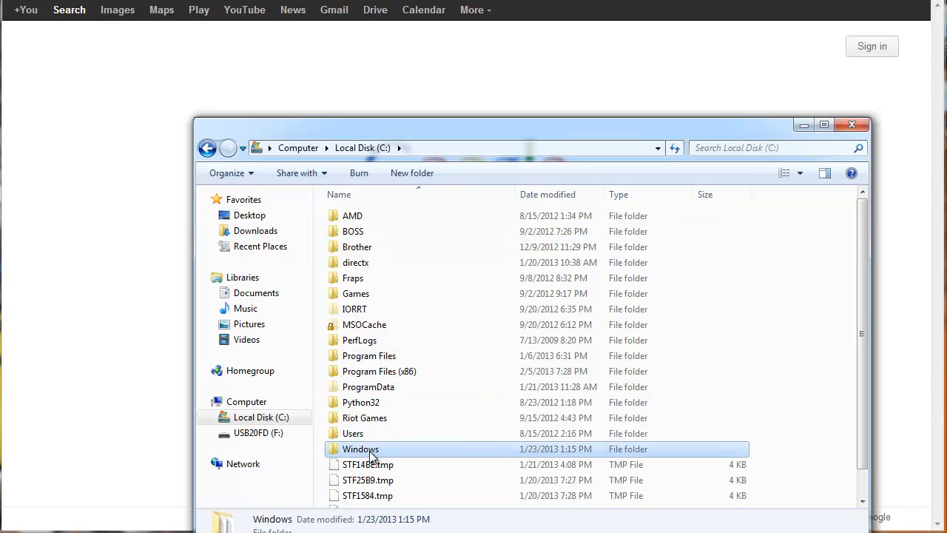
double_click(361, 449)
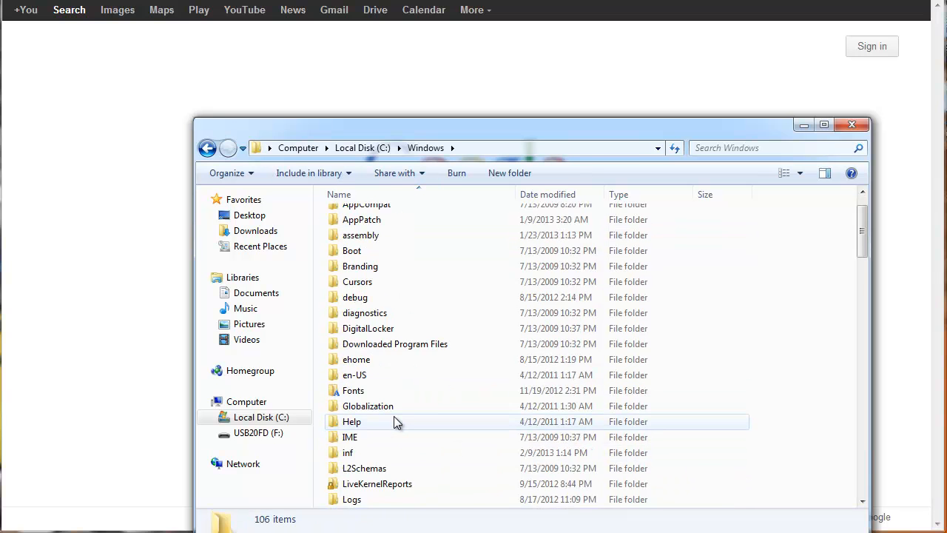
scroll("down", 3)
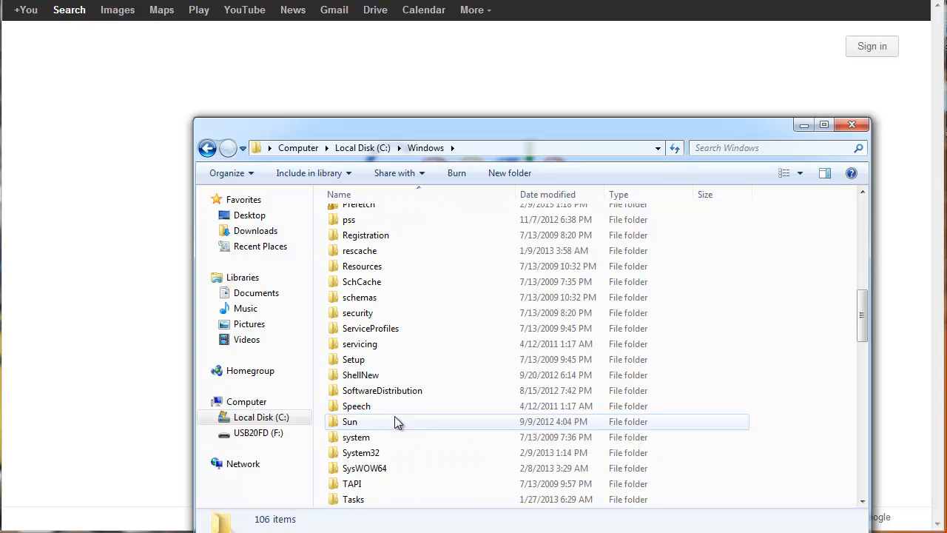
double_click(364, 468)
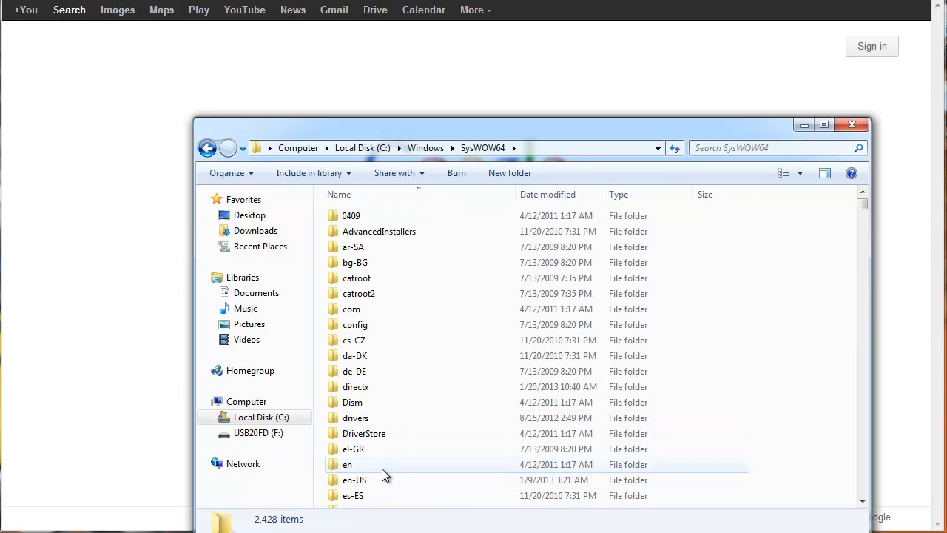
mouse_move(398, 450)
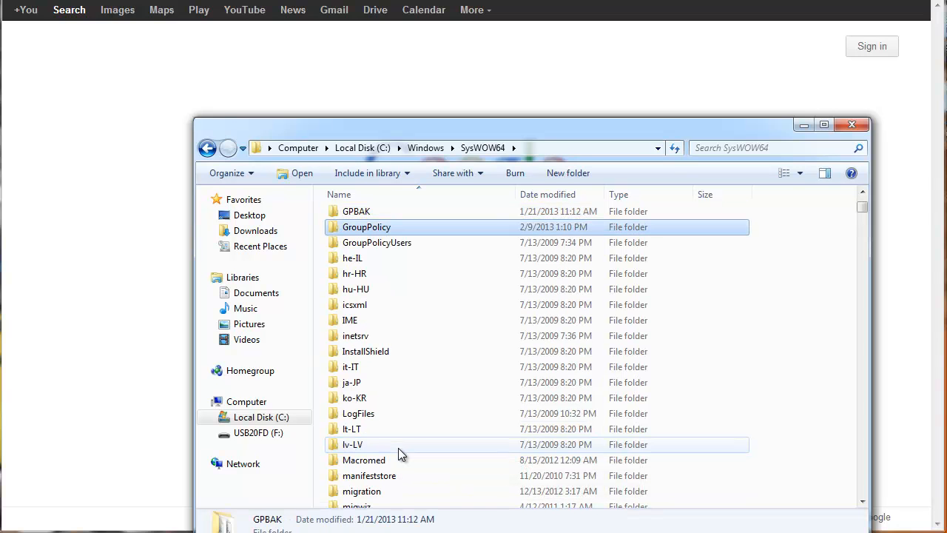
Look through SysWOW64 past the GroupPolicy folder to locate gpedit.msc.
left_click(376, 243)
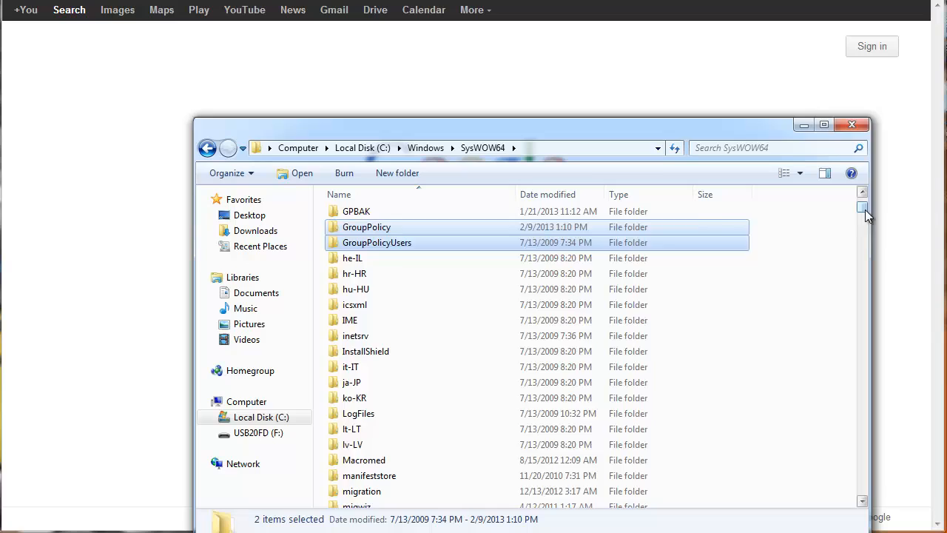
scroll("down", 3)
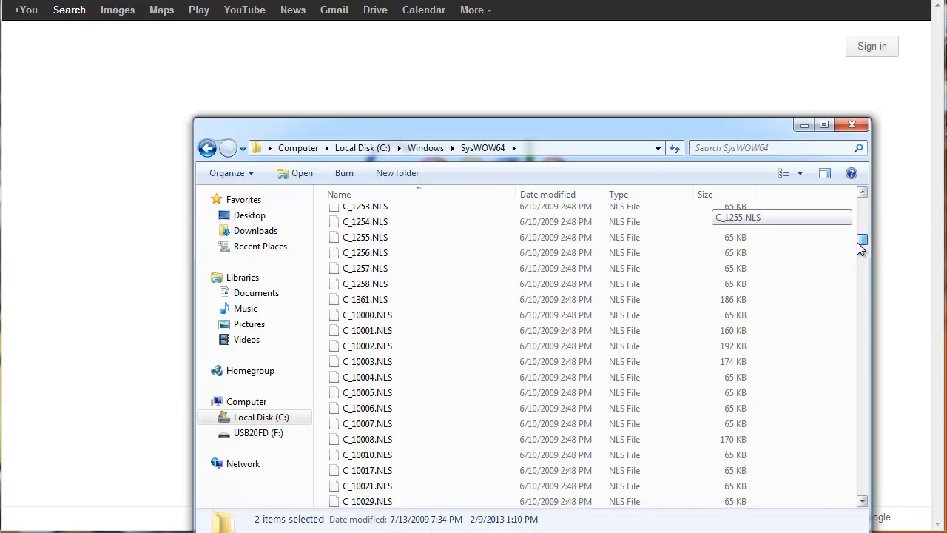
scroll("down", 3)
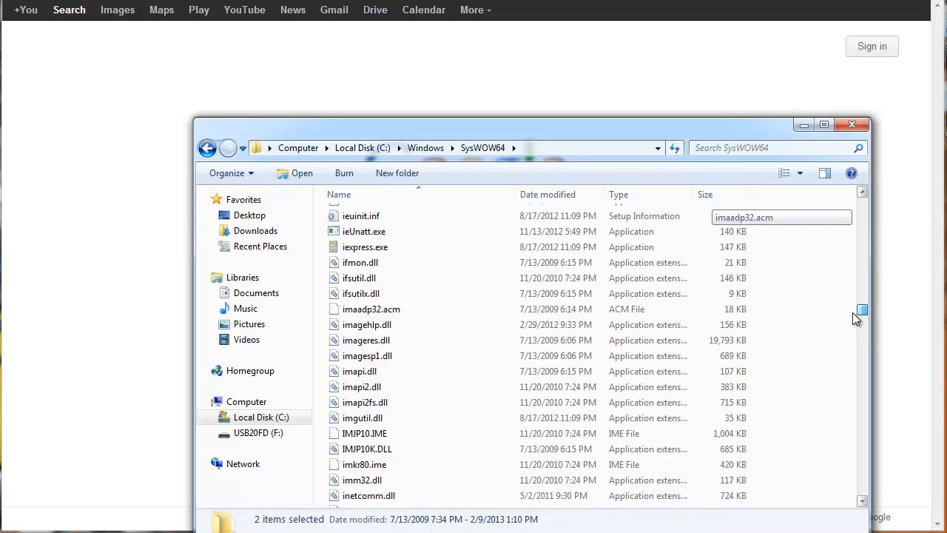
scroll("down", 3)
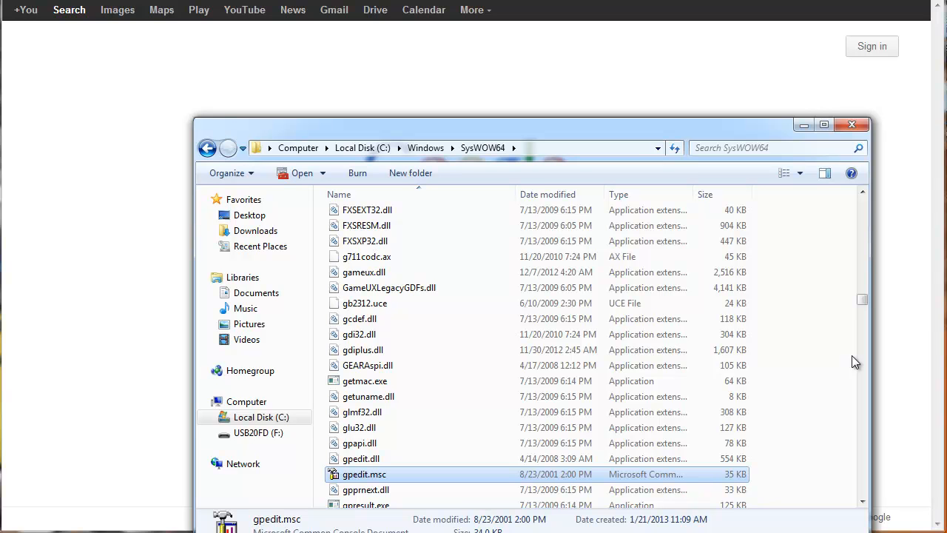
mouse_move(440, 161)
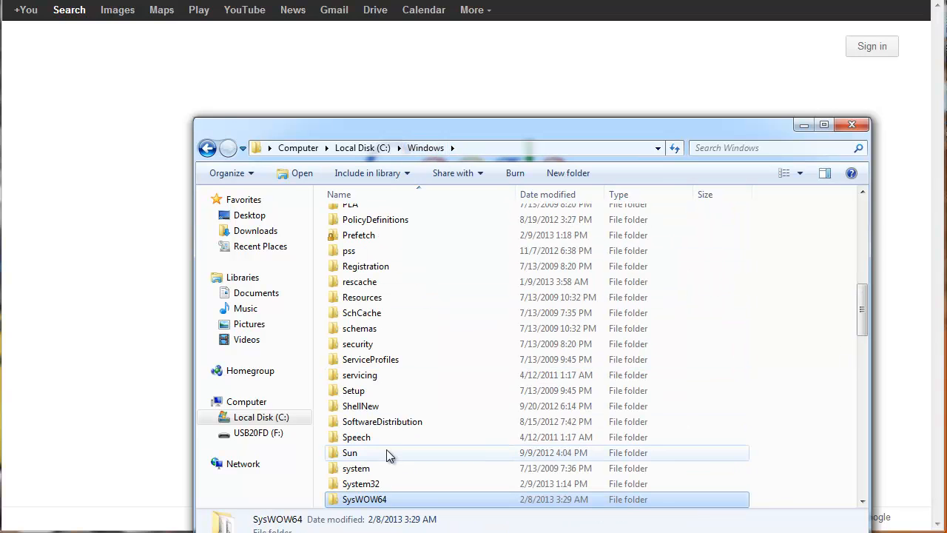
Enter C:\Windows\System32 and scan its 2,801-item file list.
double_click(361, 482)
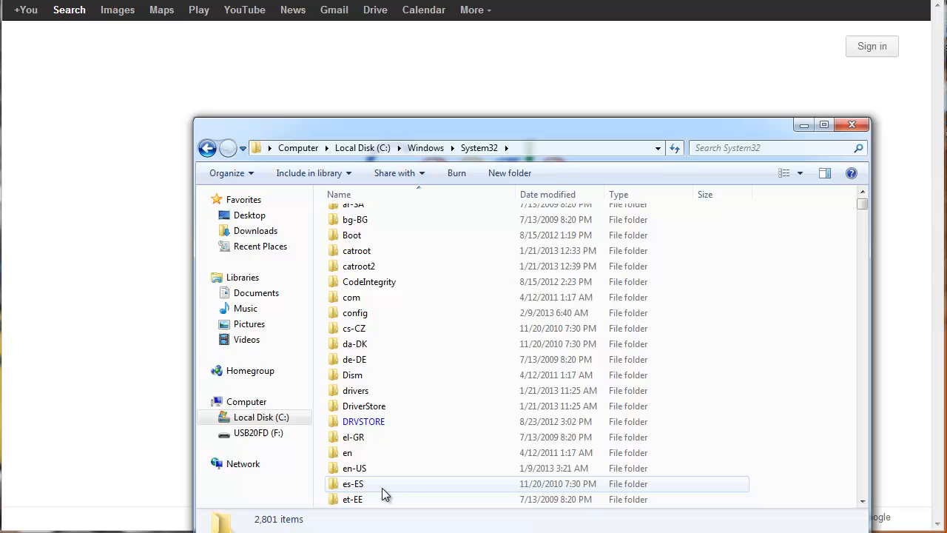
scroll("down", 3)
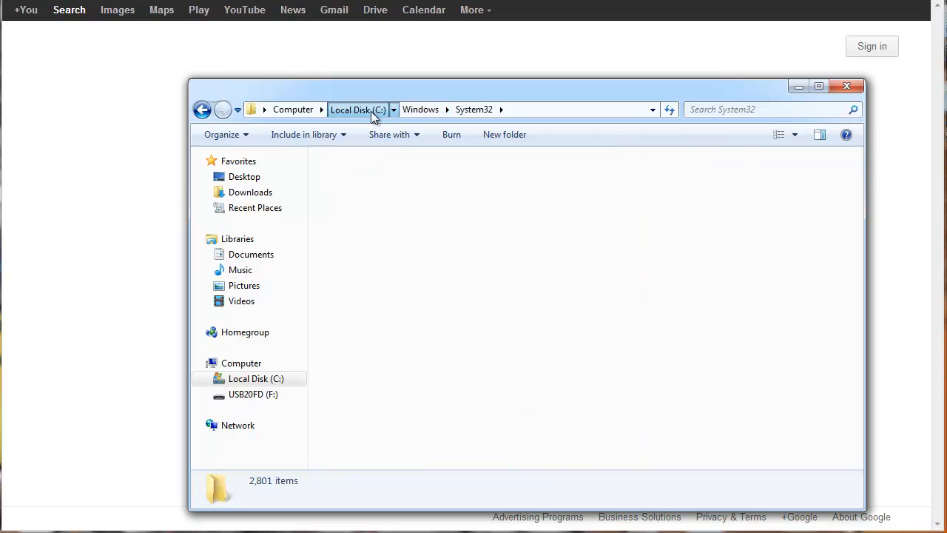
Go to C:\Windows\Temp\gpedit and bring up the actions for x64.bat to edit it.
left_click(420, 109)
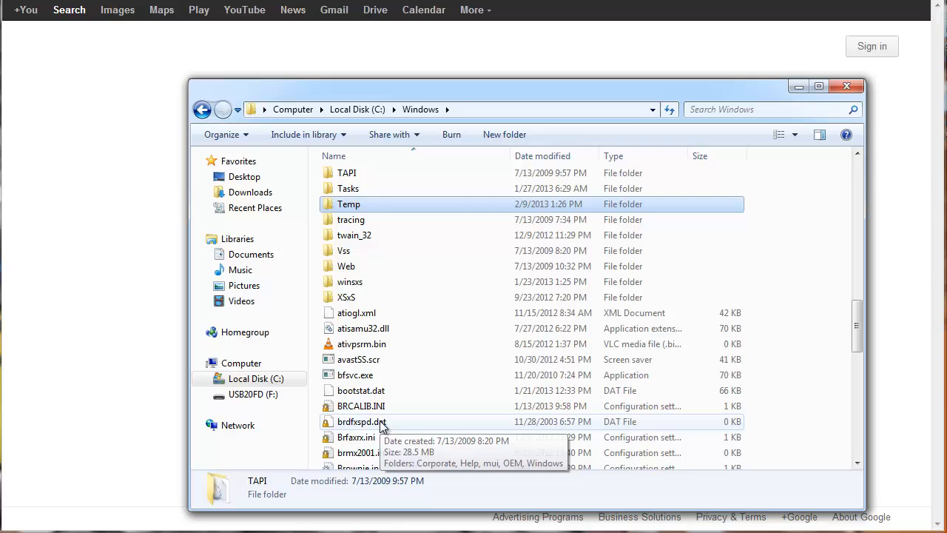
double_click(349, 204)
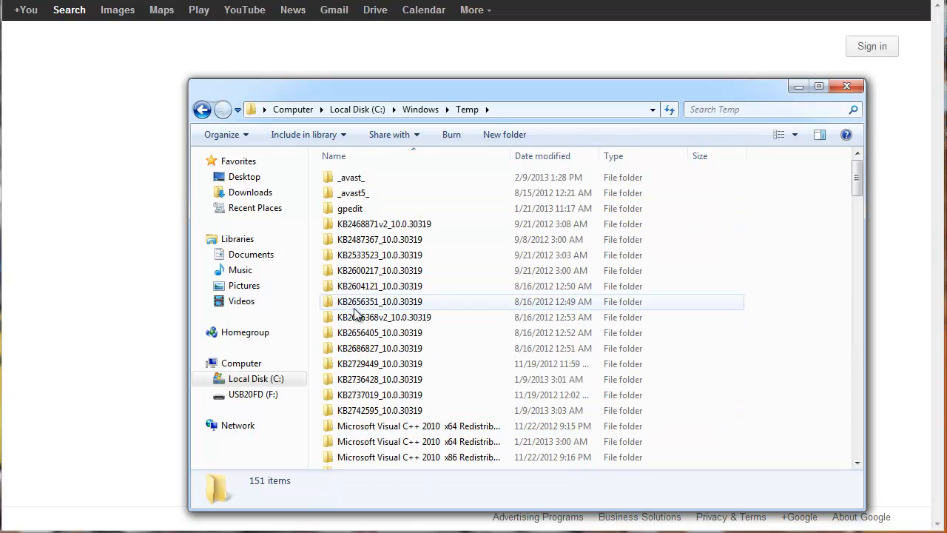
double_click(350, 207)
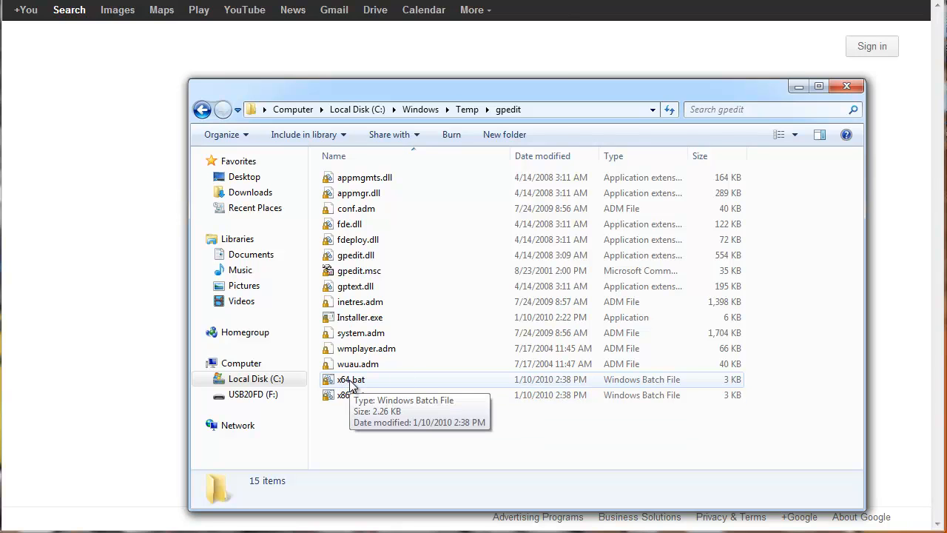
right_click(349, 379)
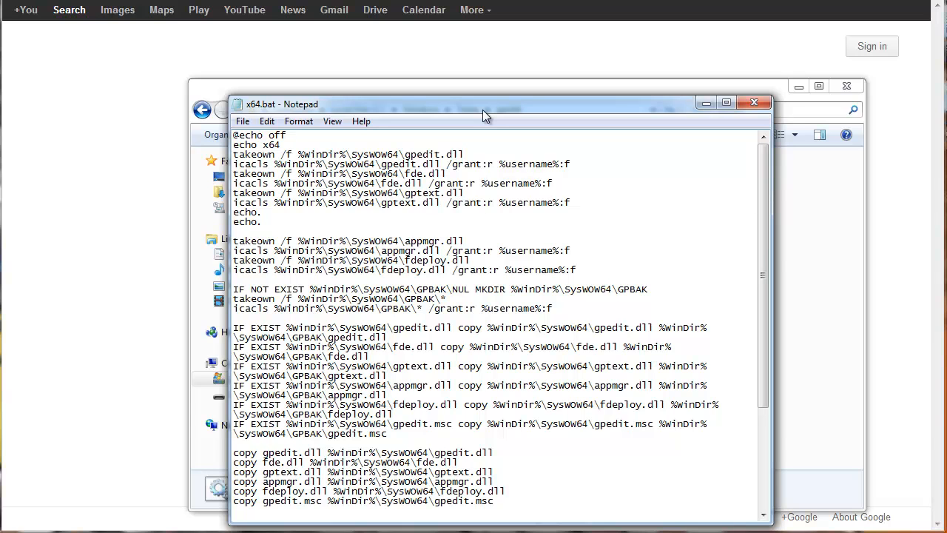
Arrange Notepad and the Replace dialog and enter %username%:f as the text to find.
left_click_drag(485, 116, 488, 94)
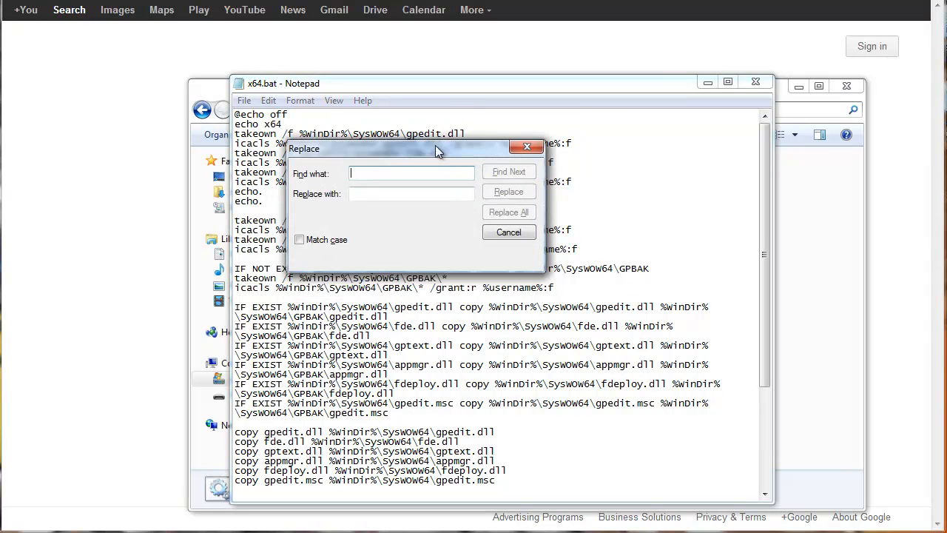
left_click_drag(414, 148, 510, 145)
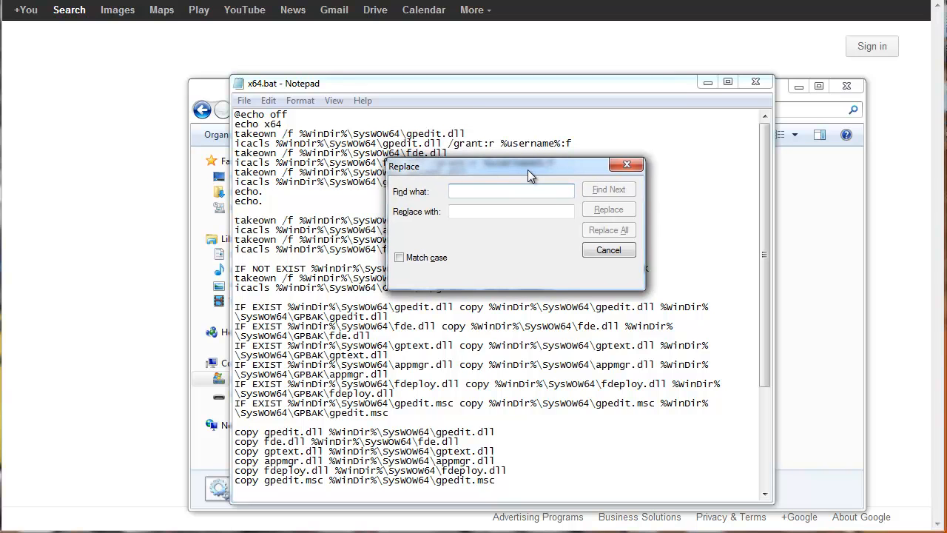
type("%username")
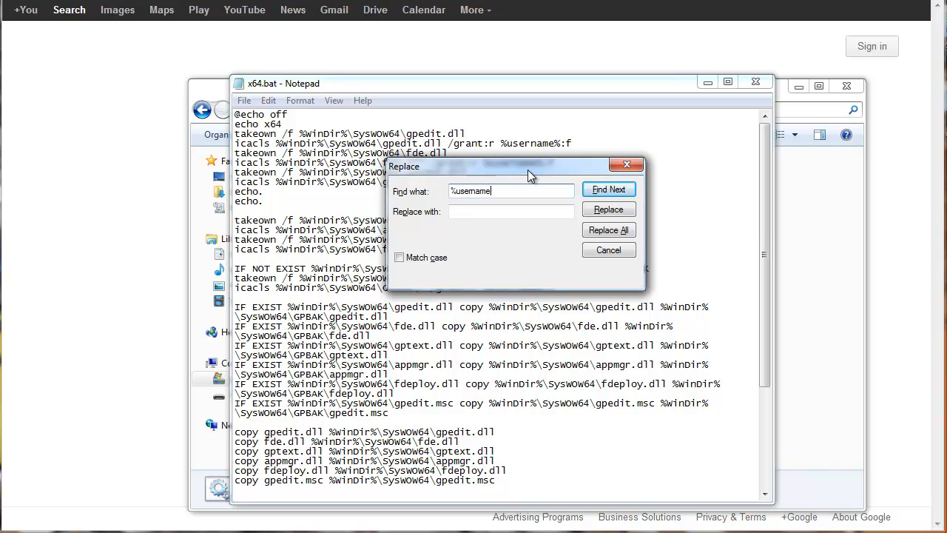
type("%")
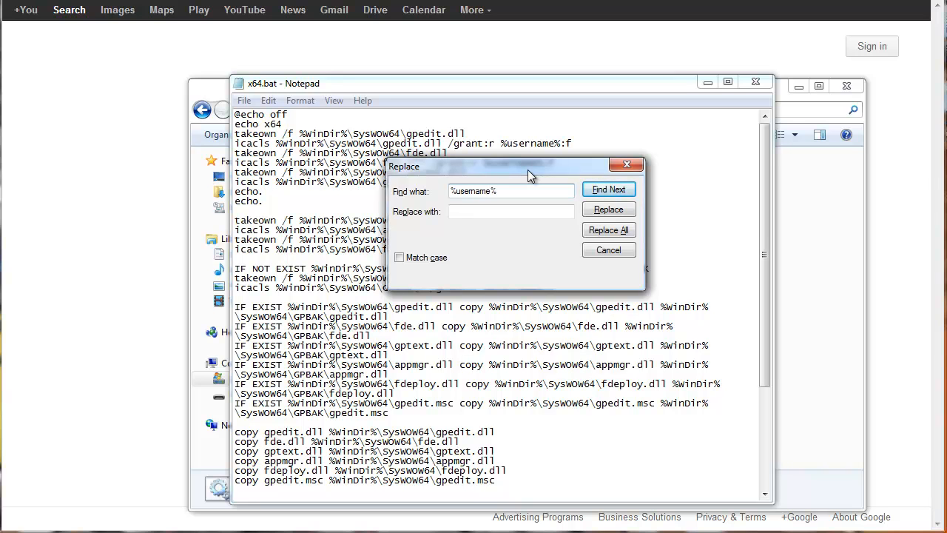
type("f")
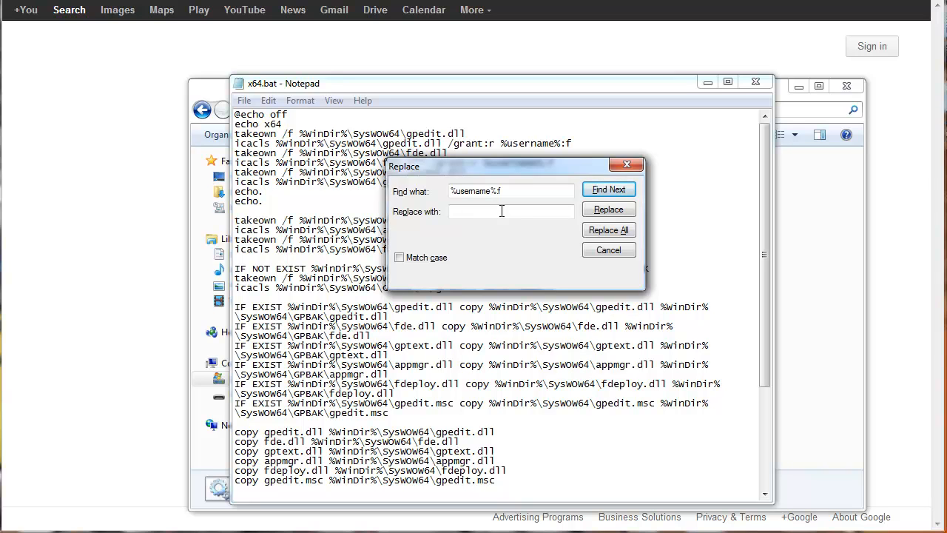
Enter "%username%":f as the replacement, apply it throughout x64.bat and close Notepad.
type("\"%username%")
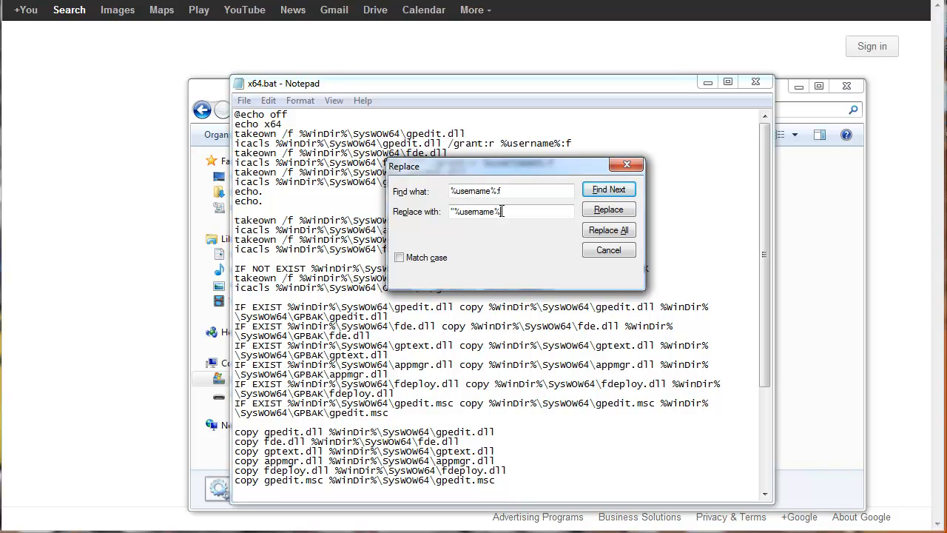
type("f")
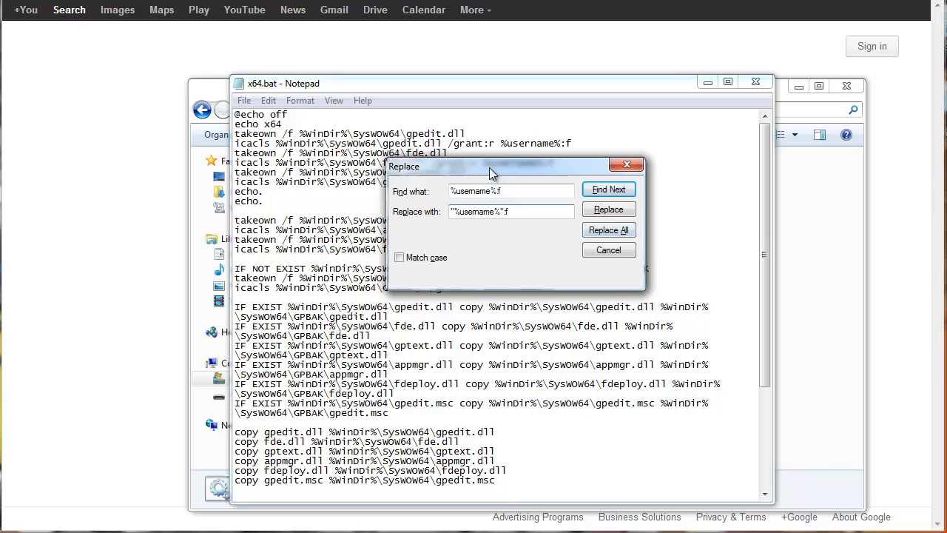
left_click_drag(488, 166, 531, 132)
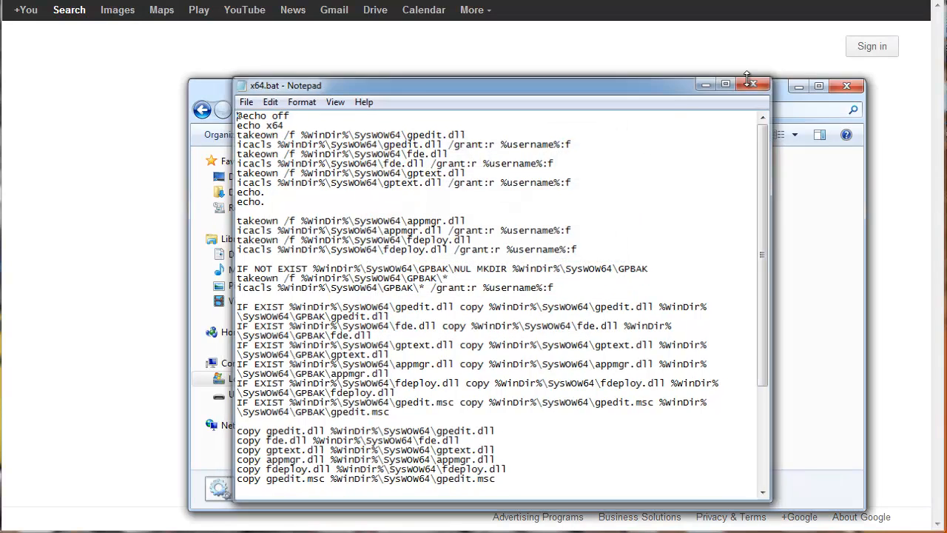
left_click(751, 84)
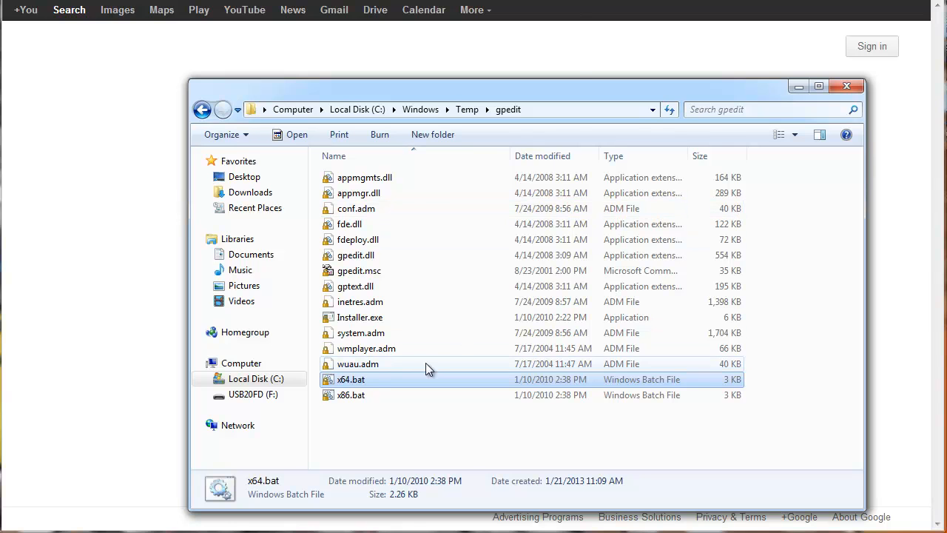
Bring up the actions for the edited x64.bat so it can run as administrator.
right_click(351, 379)
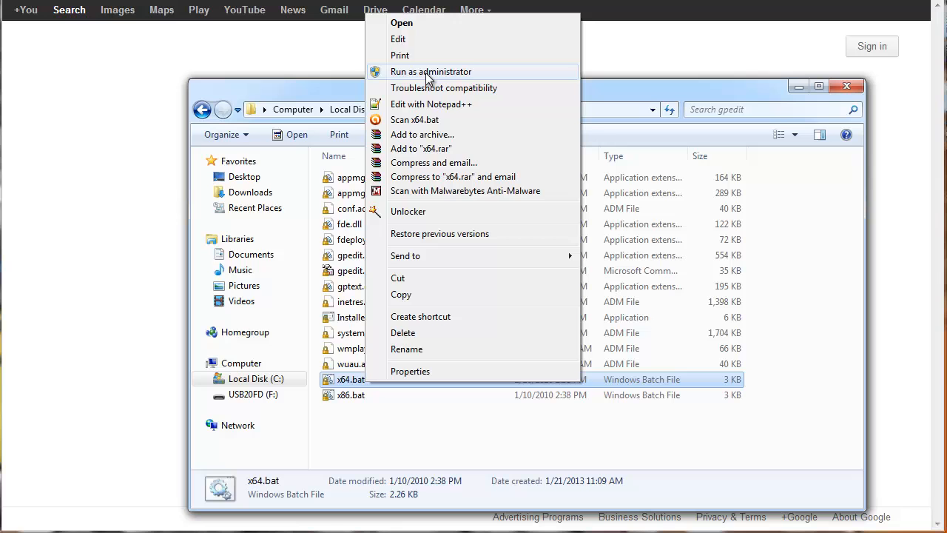